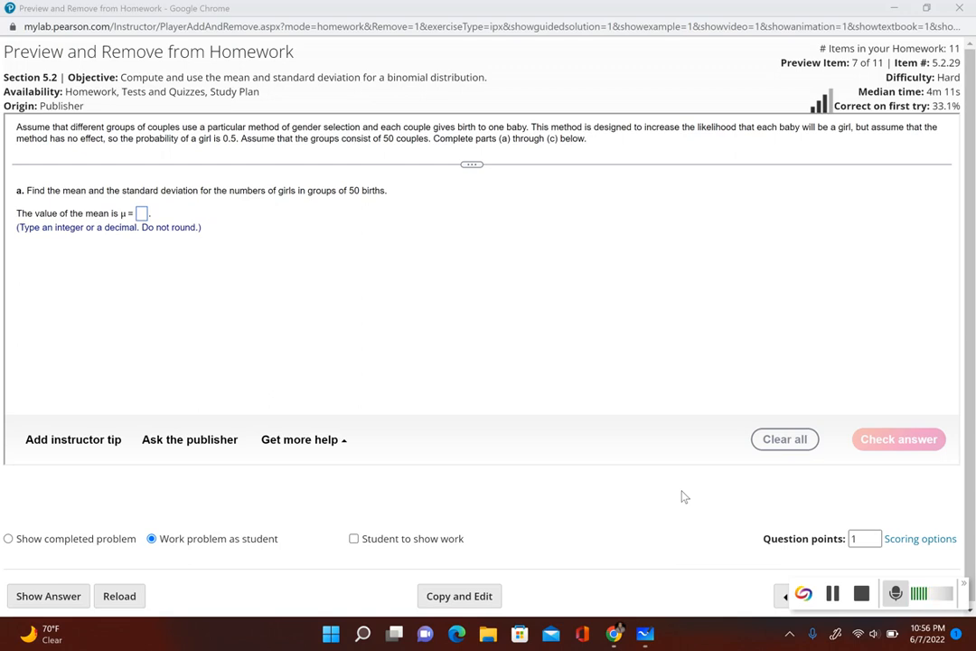
{"action": "mouse_move", "coordinate": [839, 327]}
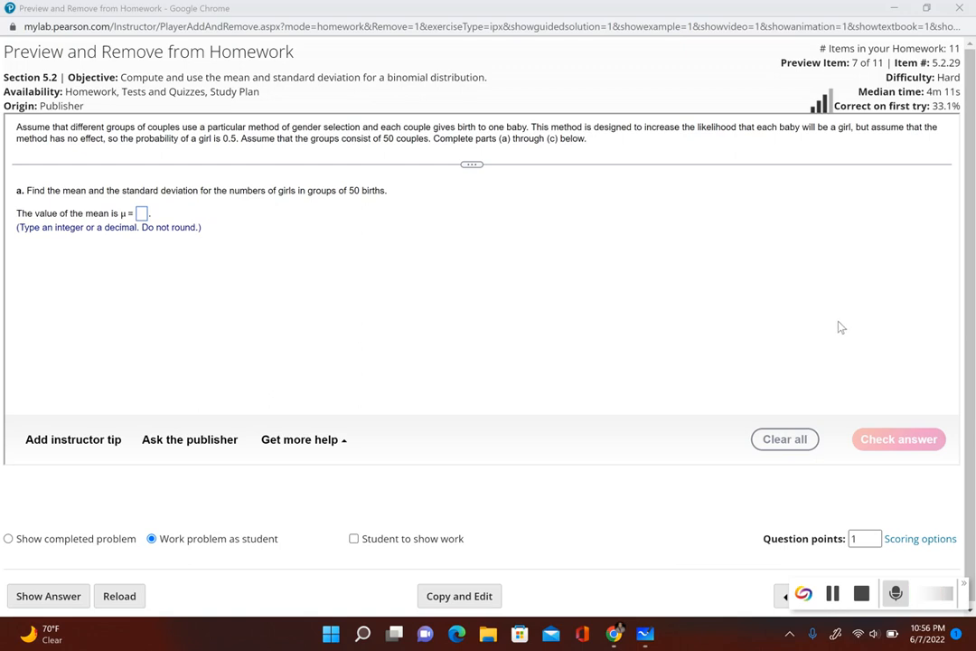
{"action": "mouse_move", "coordinate": [820, 287]}
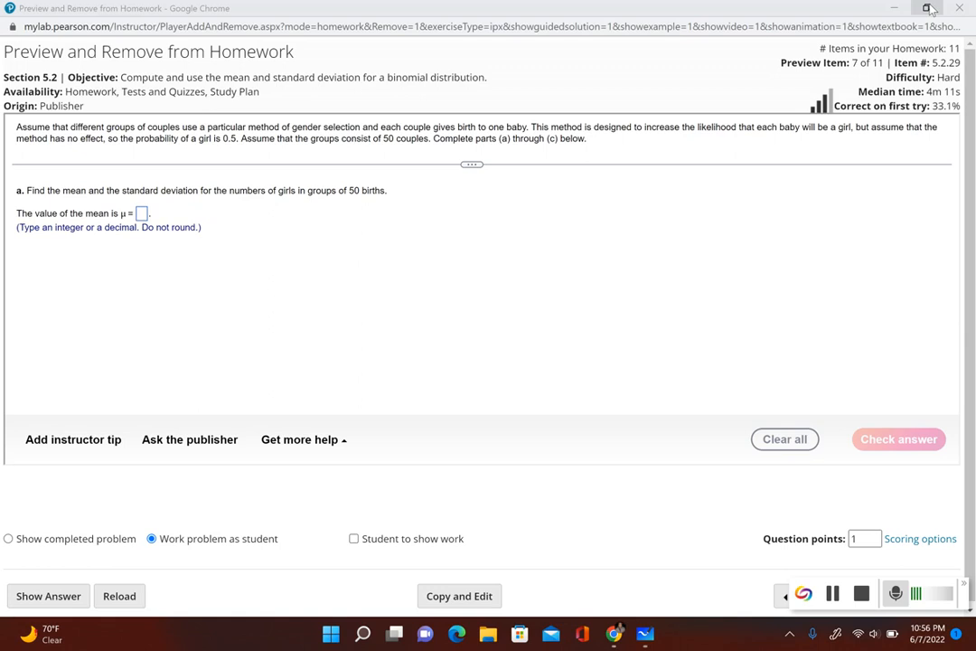
Snap the MyLab homework page to the left half of the screen.
{"action": "left_click", "coordinate": [927, 9]}
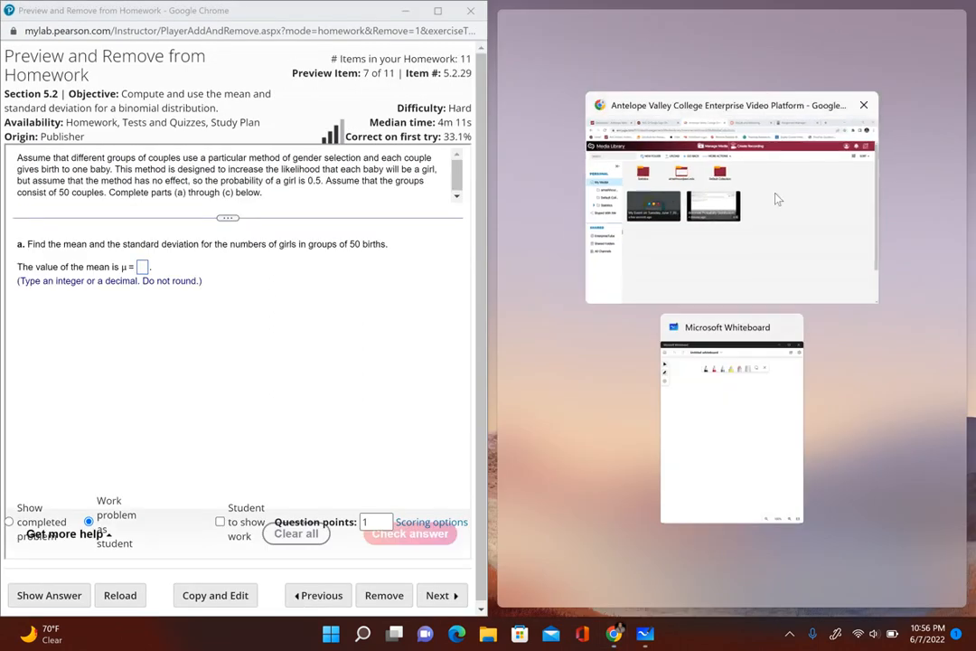
Put Whiteboard on the right half and write μ = np = 50(0.5) = 25, then begin σ =.
{"action": "left_click", "coordinate": [730, 421]}
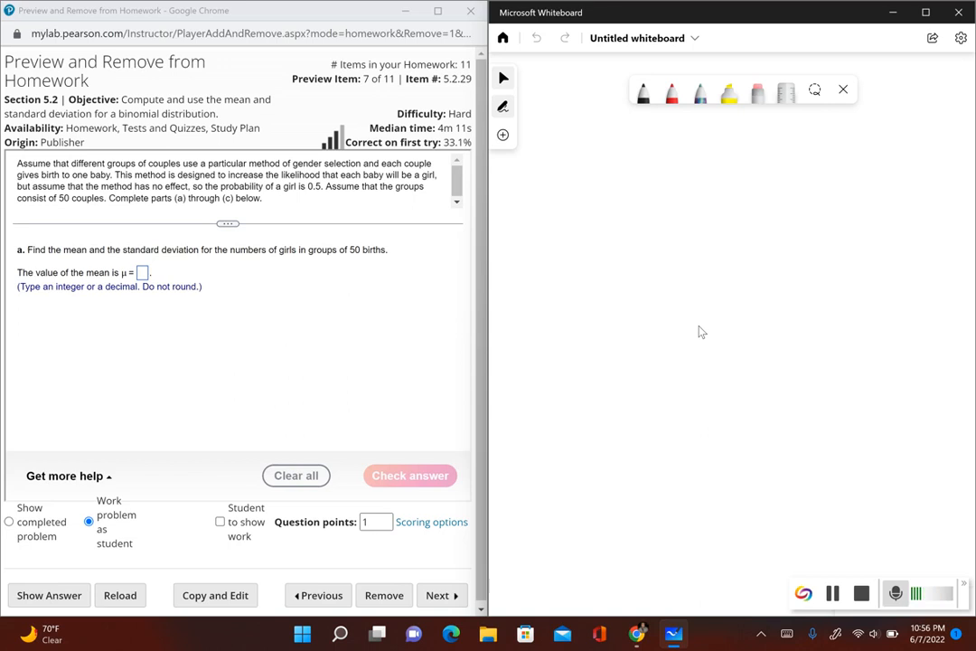
{"action": "left_click_drag", "start_coordinate": [557, 172], "coordinate": [542, 201]}
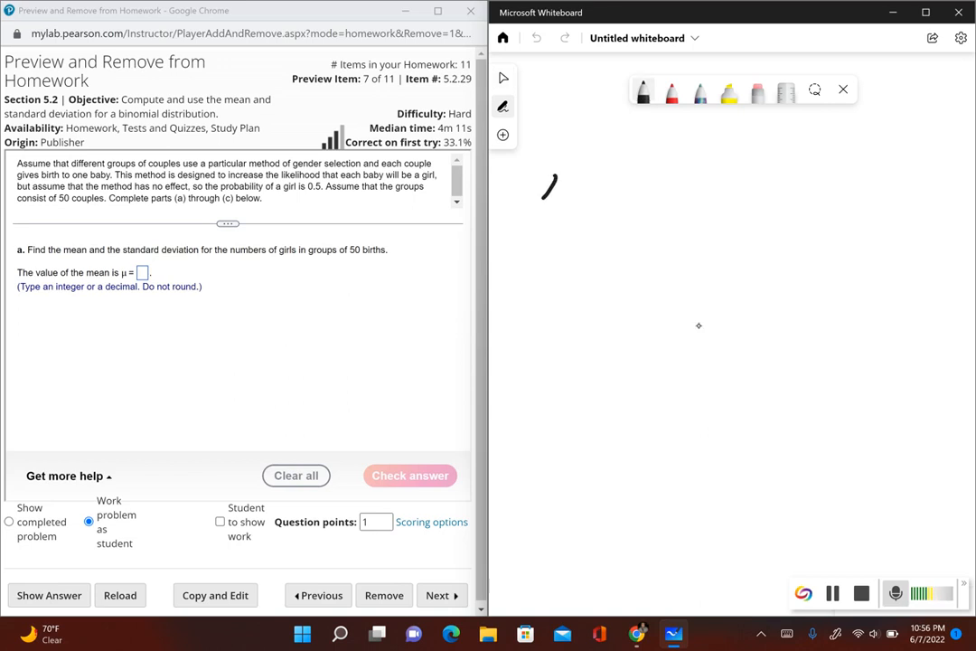
{"action": "left_click_drag", "start_coordinate": [542, 189], "coordinate": [596, 185]}
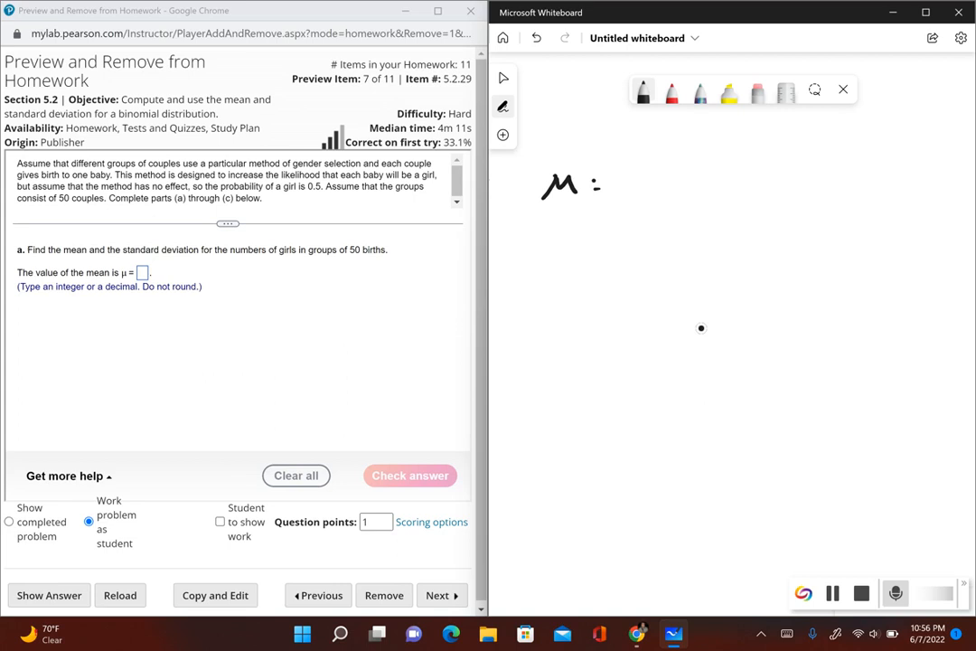
{"action": "left_click_drag", "start_coordinate": [601, 185], "coordinate": [664, 190]}
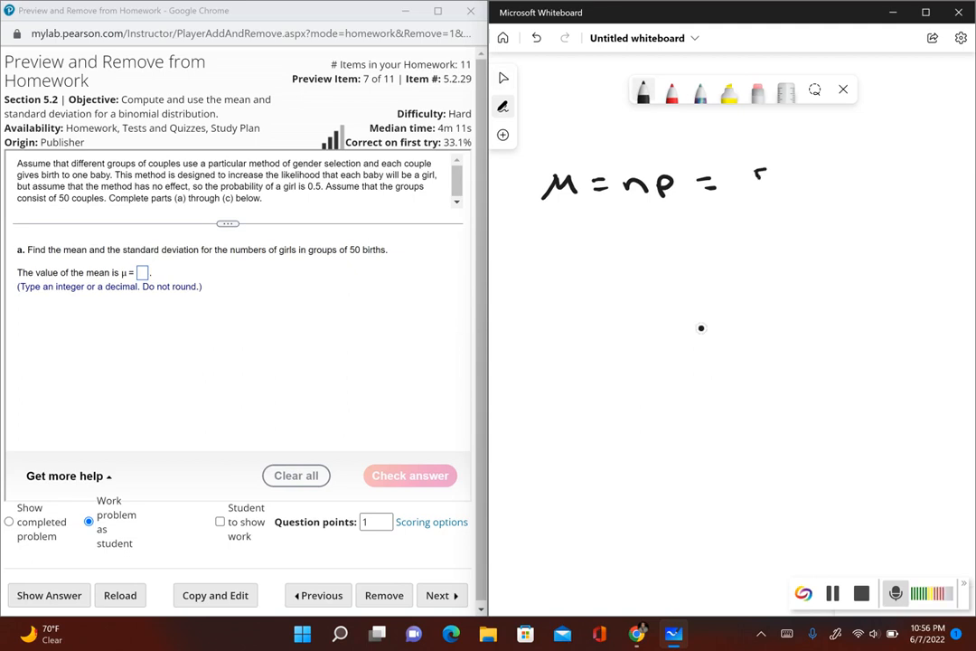
{"action": "left_click_drag", "start_coordinate": [750, 181], "coordinate": [808, 190]}
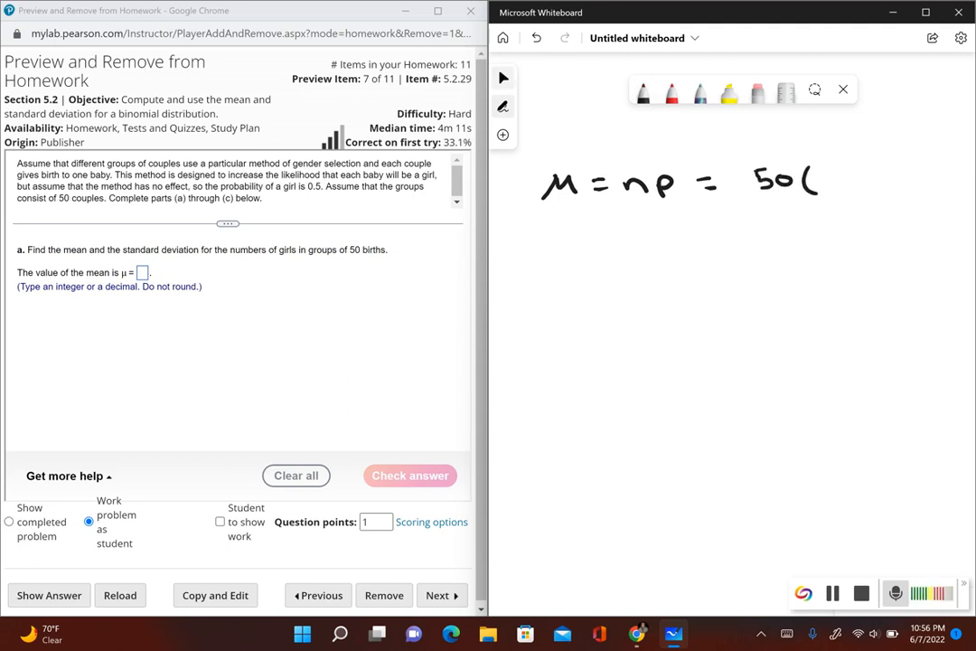
{"action": "mouse_move", "coordinate": [698, 325]}
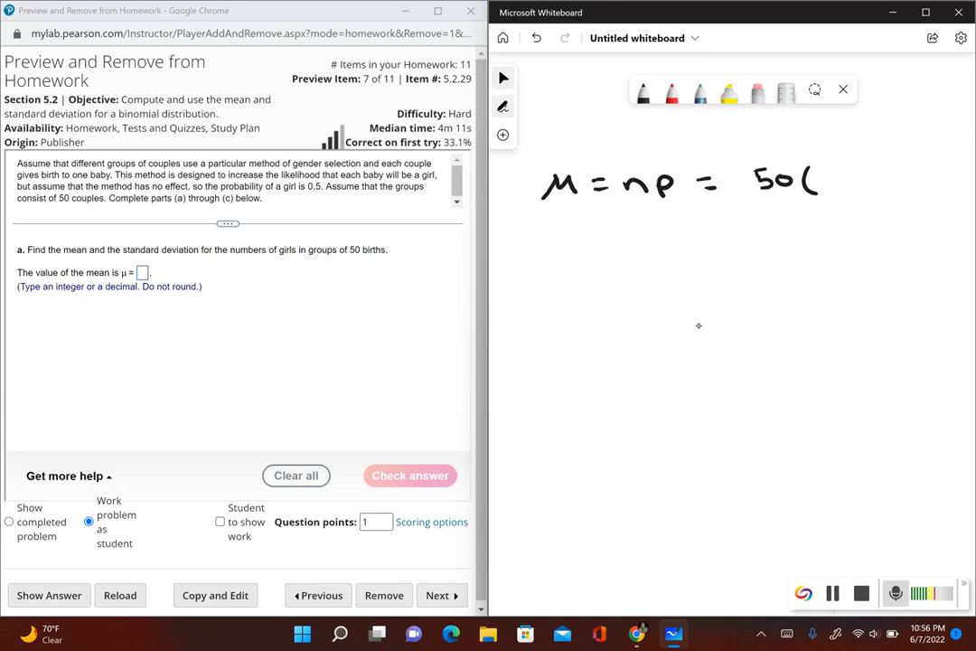
{"action": "left_click_drag", "start_coordinate": [822, 181], "coordinate": [858, 176]}
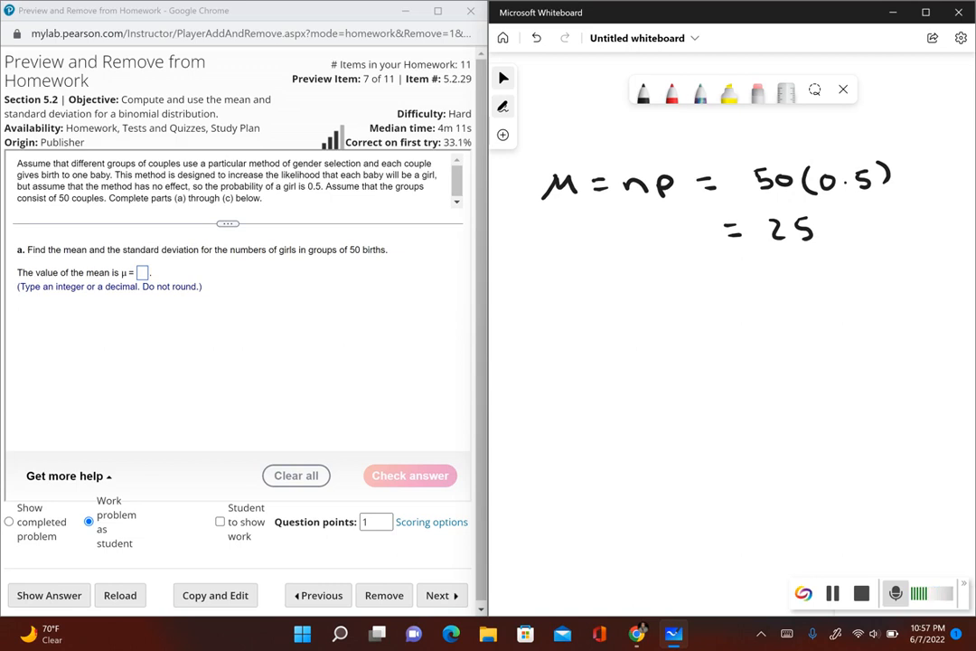
{"action": "left_click_drag", "start_coordinate": [547, 294], "coordinate": [623, 289]}
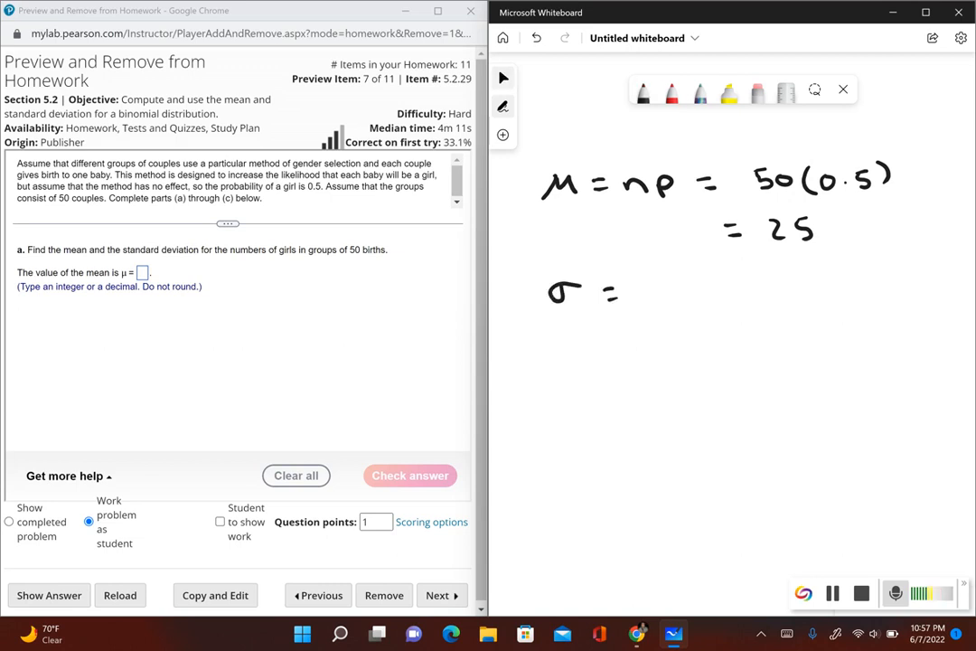
Write the formula σ = √npq on the whiteboard.
{"action": "left_click_drag", "start_coordinate": [650, 298], "coordinate": [754, 263]}
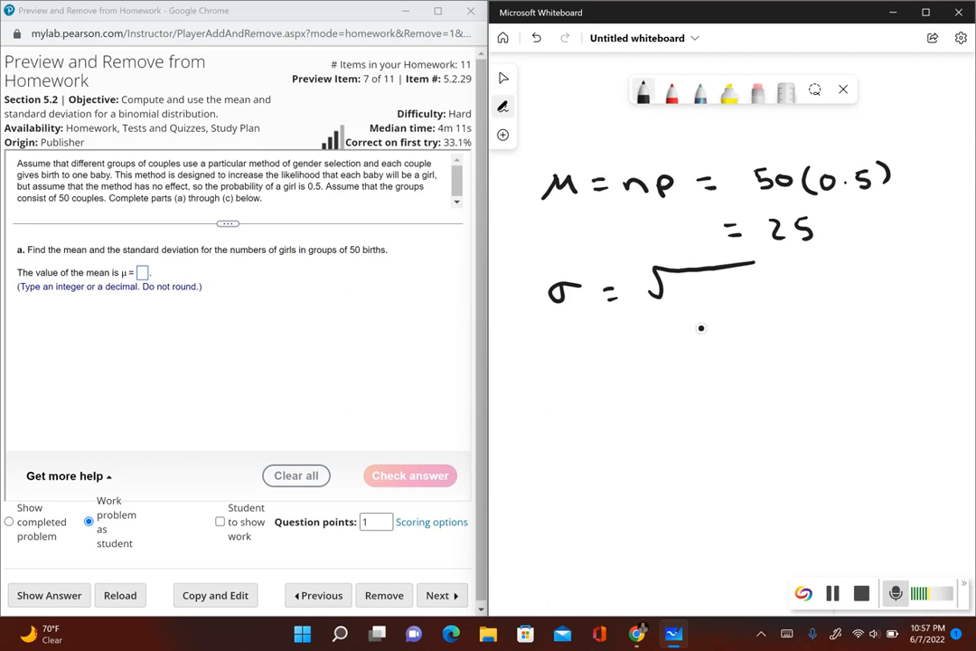
{"action": "left_click_drag", "start_coordinate": [674, 287], "coordinate": [741, 289]}
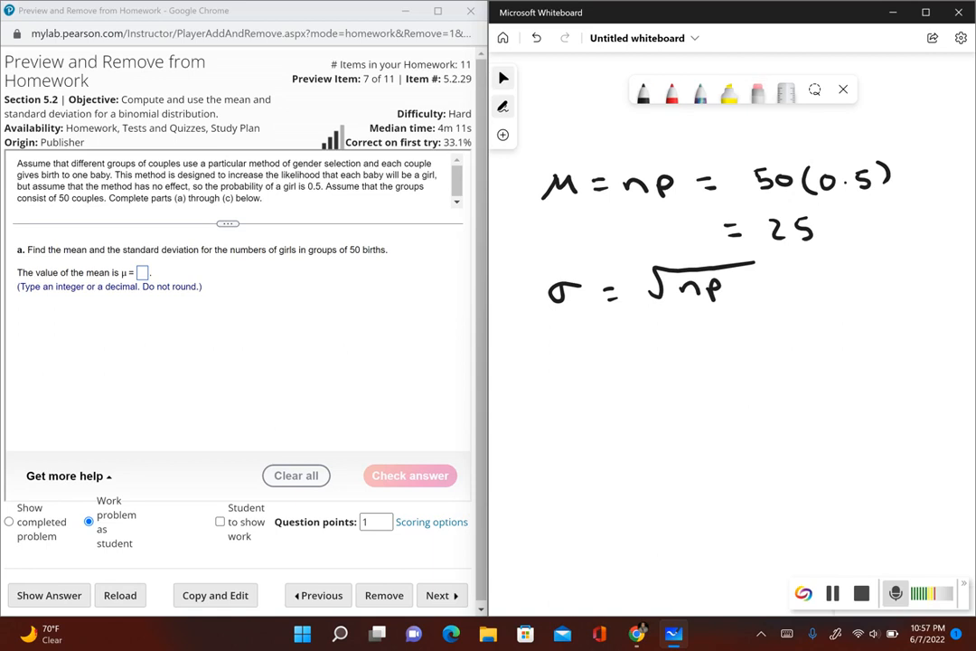
{"action": "left_click_drag", "start_coordinate": [728, 289], "coordinate": [745, 299]}
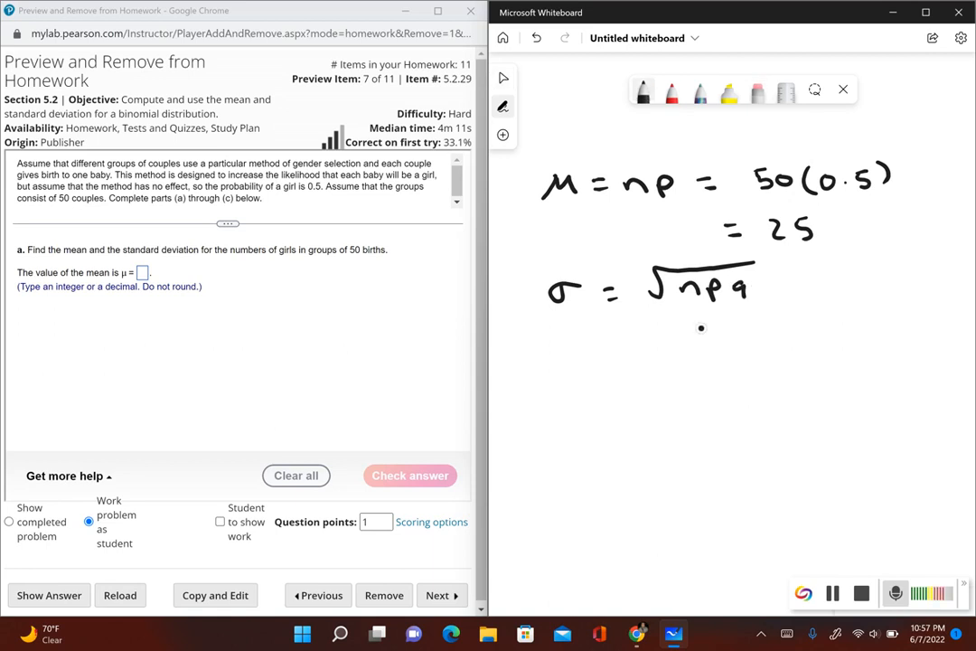
Substitute √(50(0.5)(0.5)) and write the result 3.5355.
{"action": "left_click_drag", "start_coordinate": [623, 351], "coordinate": [687, 348]}
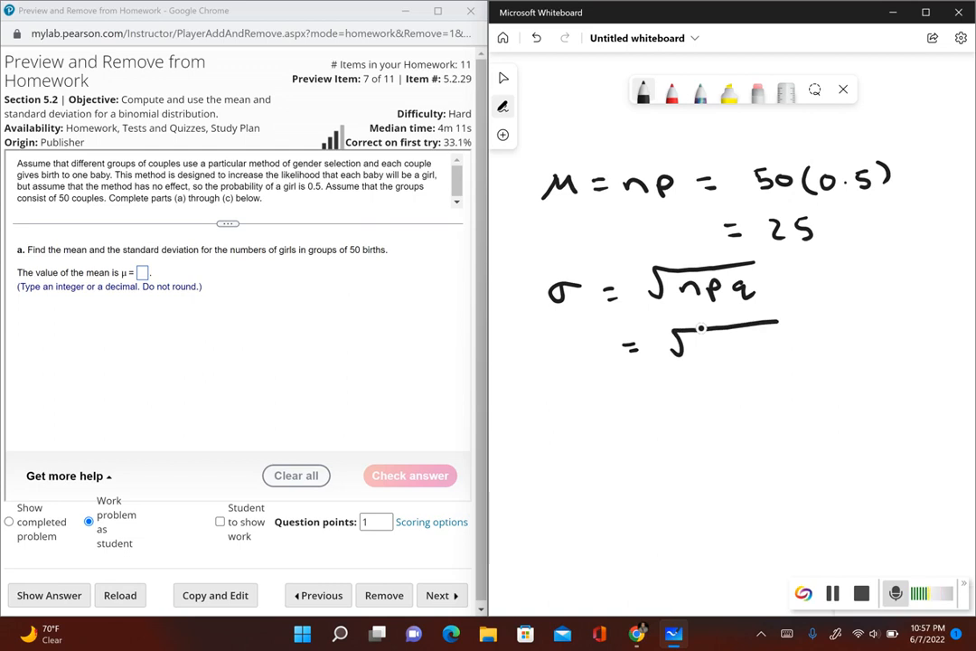
{"action": "left_click_drag", "start_coordinate": [673, 348], "coordinate": [750, 347]}
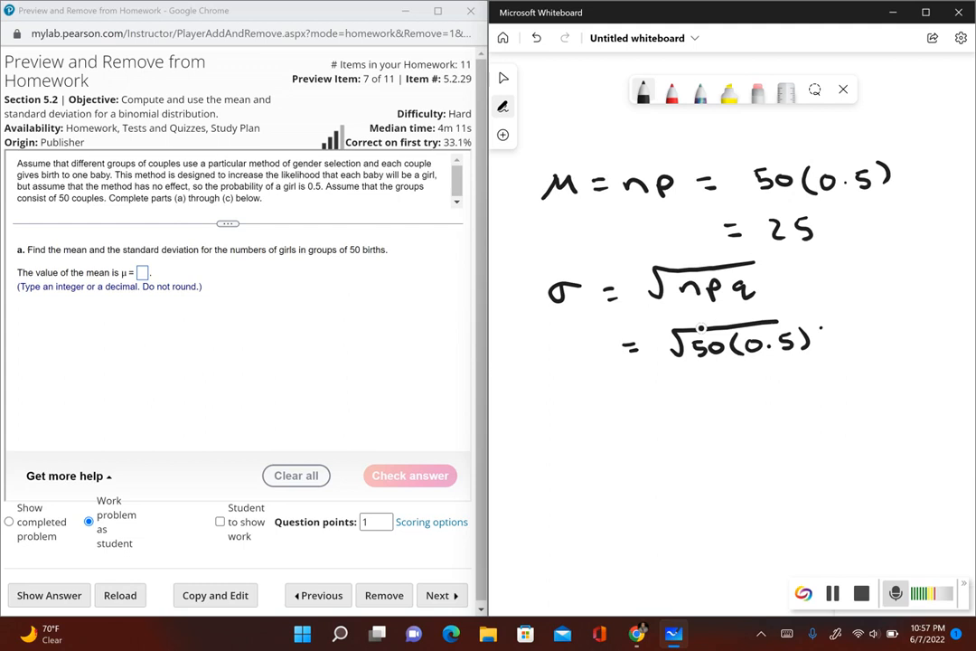
{"action": "left_click_drag", "start_coordinate": [809, 344], "coordinate": [831, 362]}
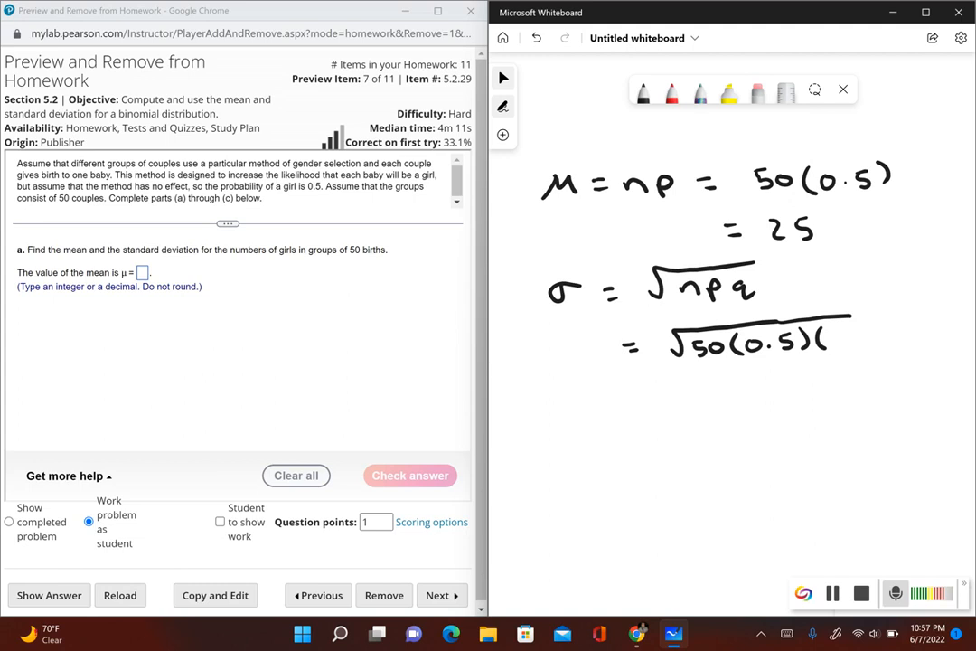
{"action": "left_click_drag", "start_coordinate": [818, 339], "coordinate": [867, 327]}
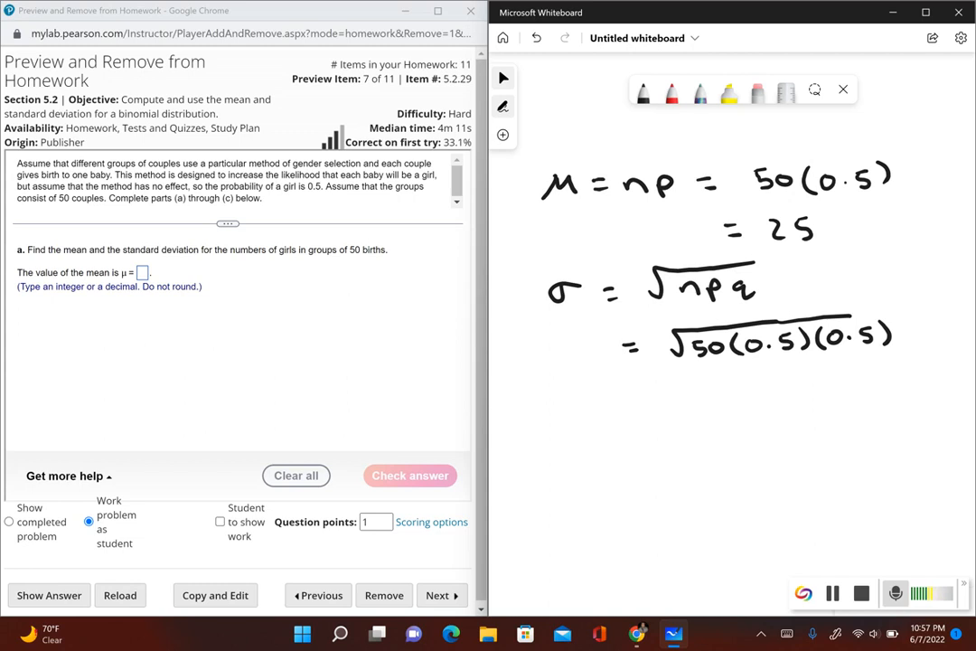
{"action": "left_click_drag", "start_coordinate": [632, 396], "coordinate": [655, 396]}
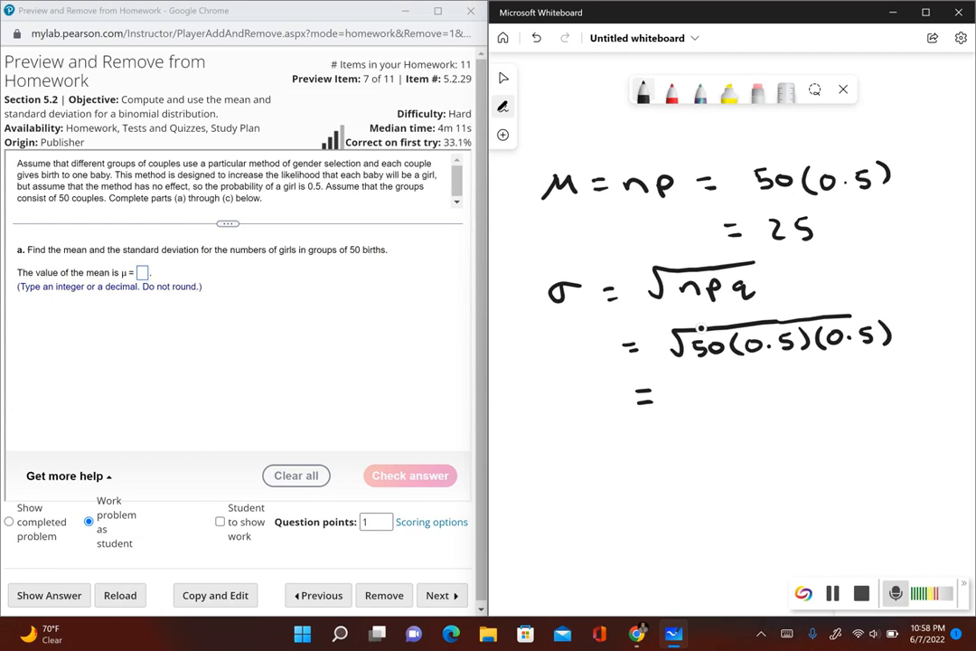
{"action": "left_click_drag", "start_coordinate": [673, 384], "coordinate": [687, 402]}
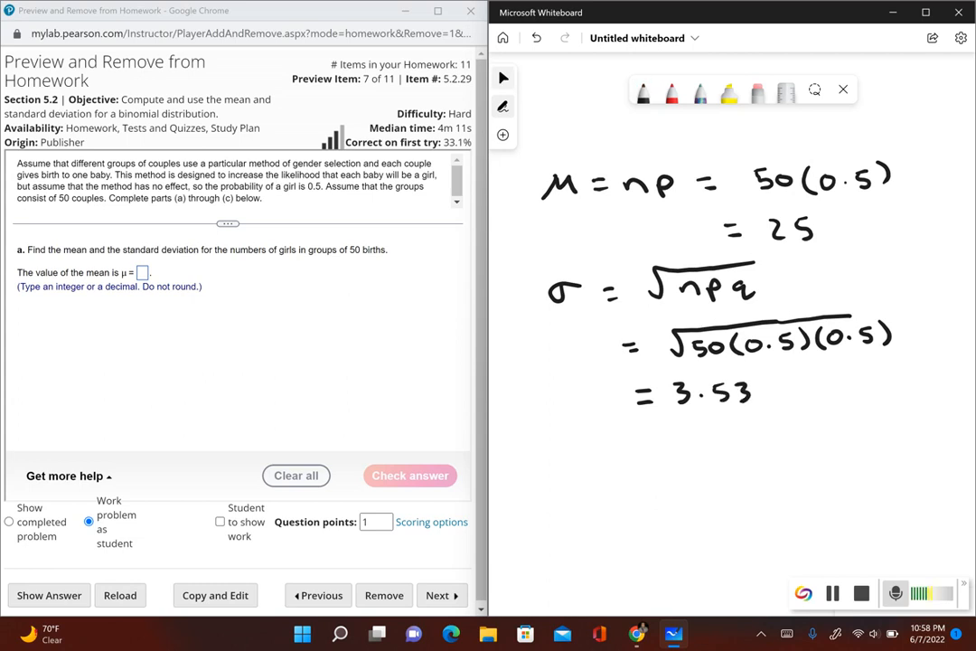
{"action": "left_click_drag", "start_coordinate": [759, 388], "coordinate": [773, 385]}
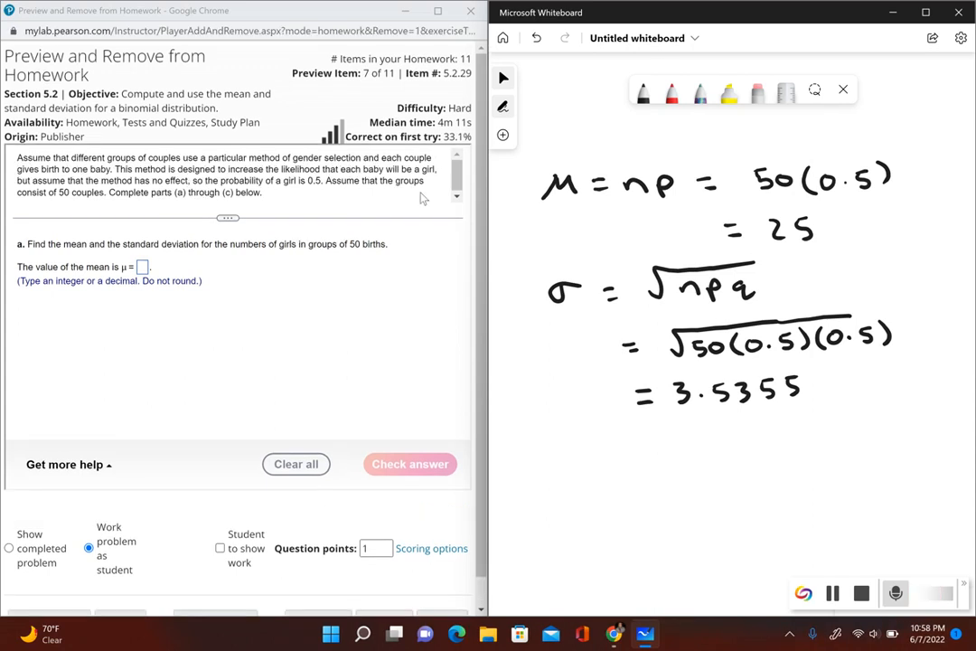
Submit mean 25 and standard deviation 3.5 for part a, advancing to part b.
{"action": "type", "text": "25"}
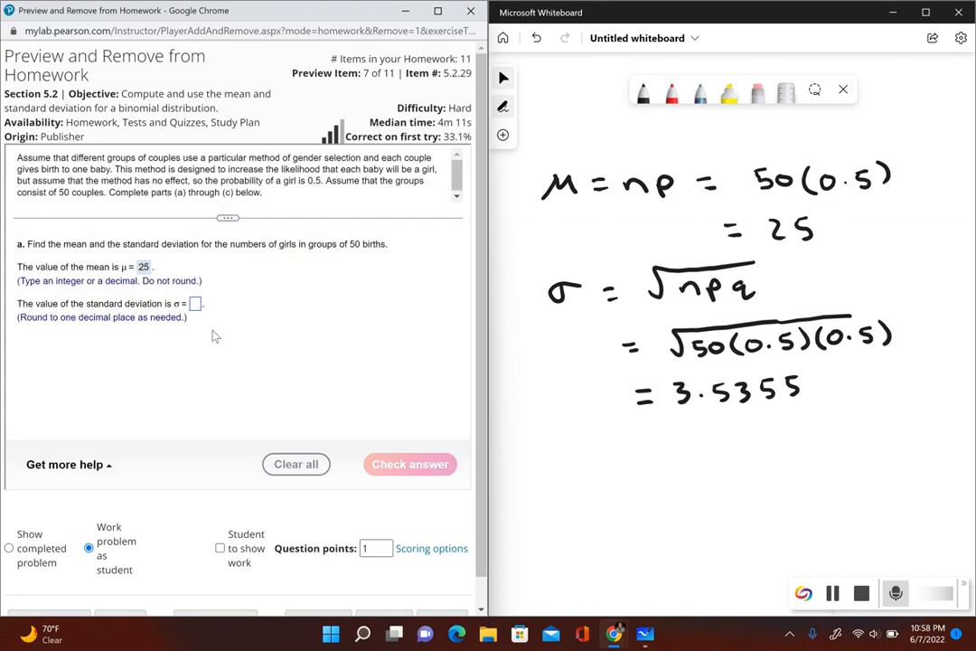
{"action": "left_click", "coordinate": [195, 304]}
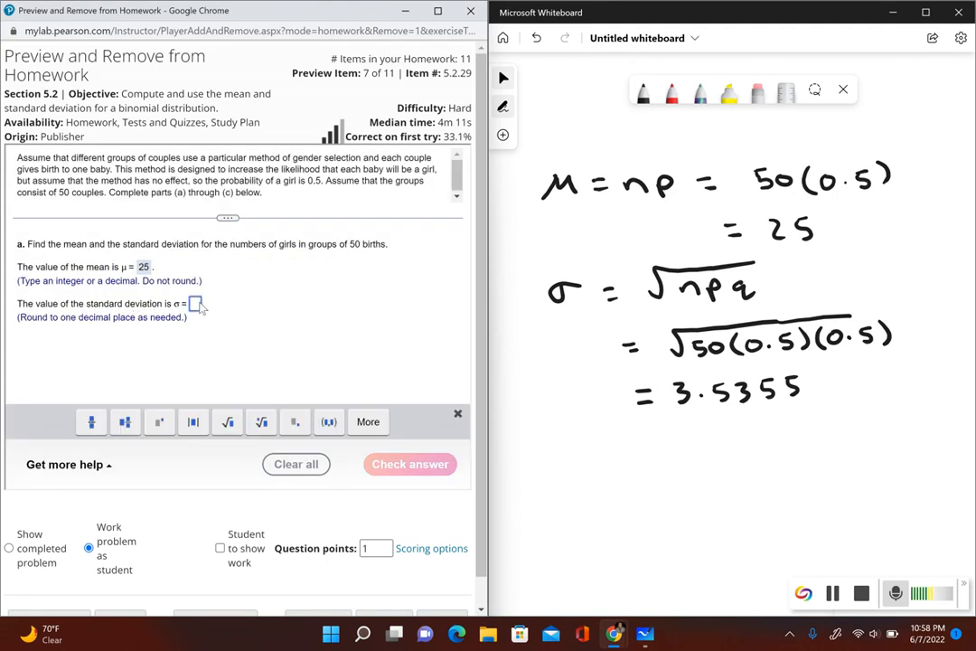
{"action": "type", "text": "3.5"}
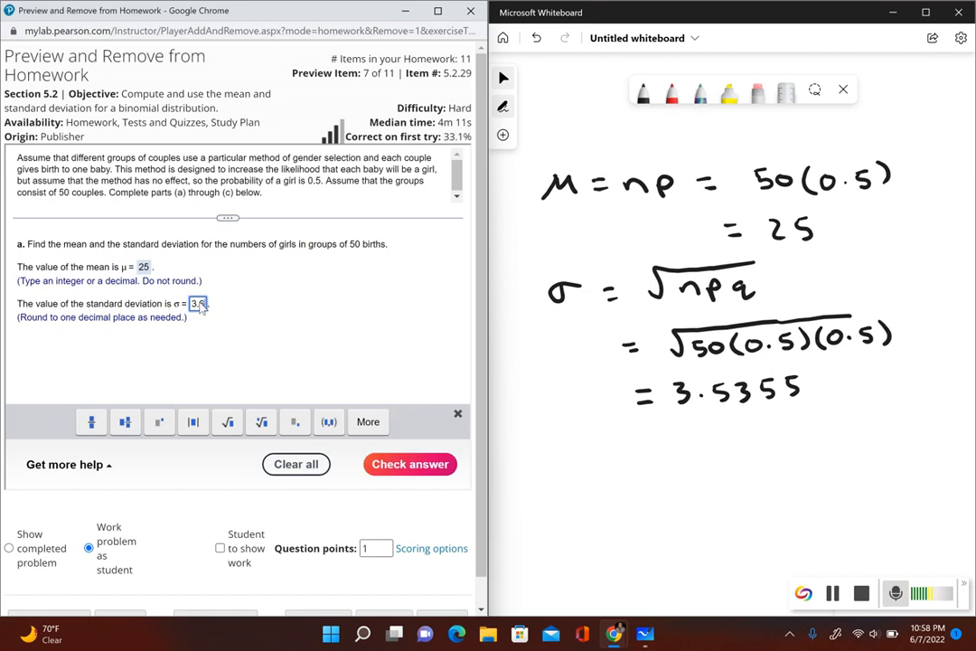
{"action": "left_click", "coordinate": [409, 464]}
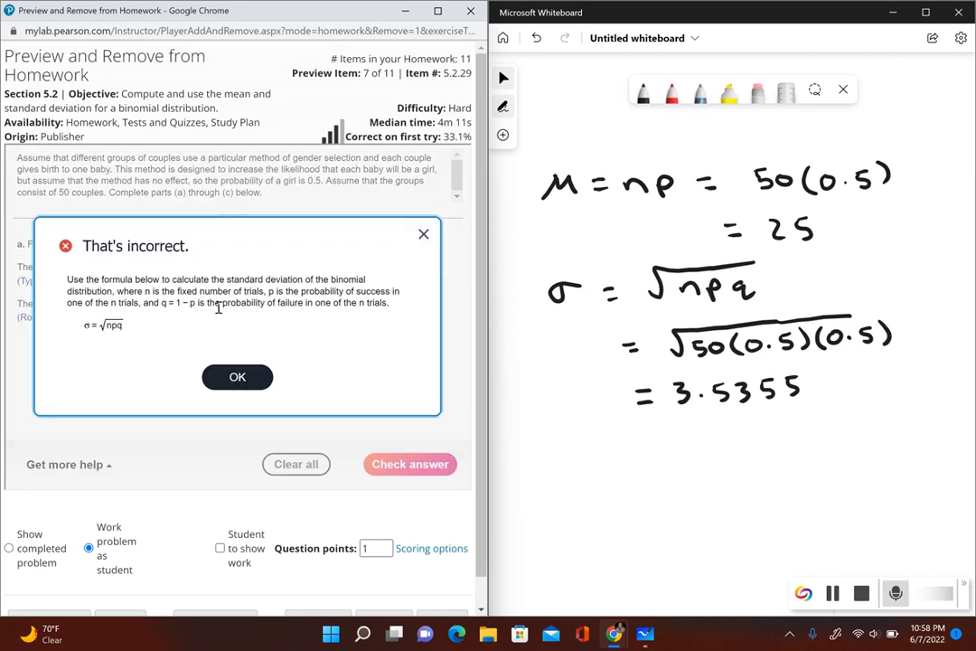
{"action": "left_click", "coordinate": [237, 377]}
{"action": "type", "text": "3.5"}
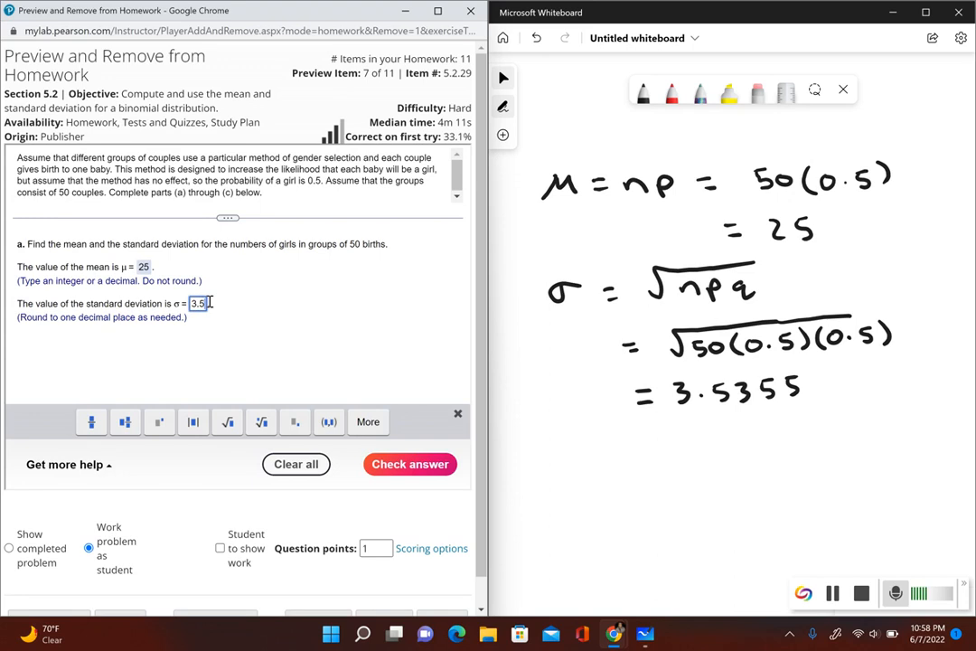
{"action": "left_click", "coordinate": [410, 464]}
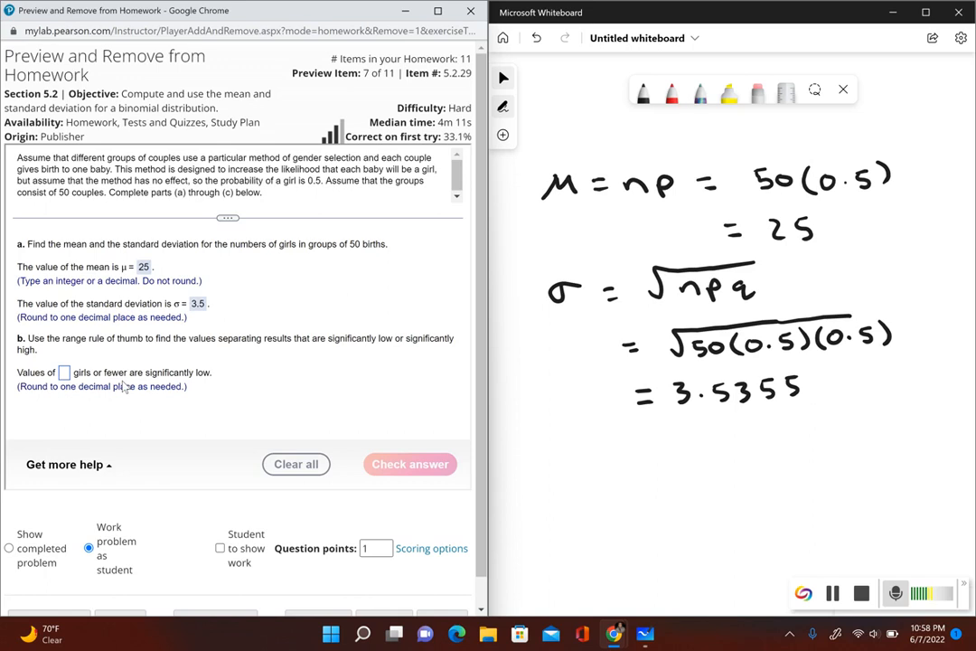
{"action": "mouse_move", "coordinate": [258, 353]}
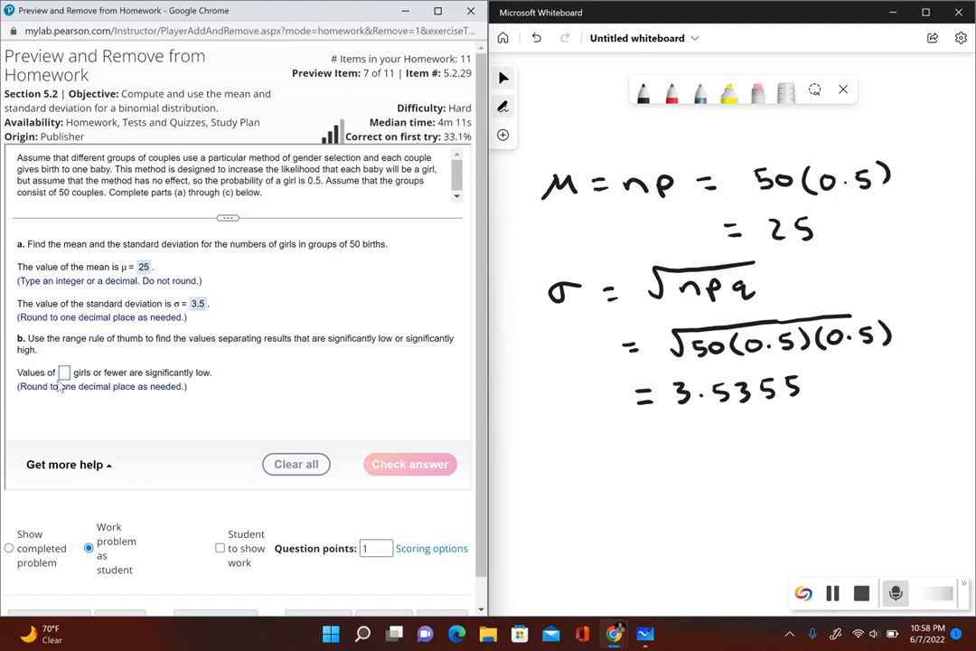
{"action": "mouse_move", "coordinate": [225, 434]}
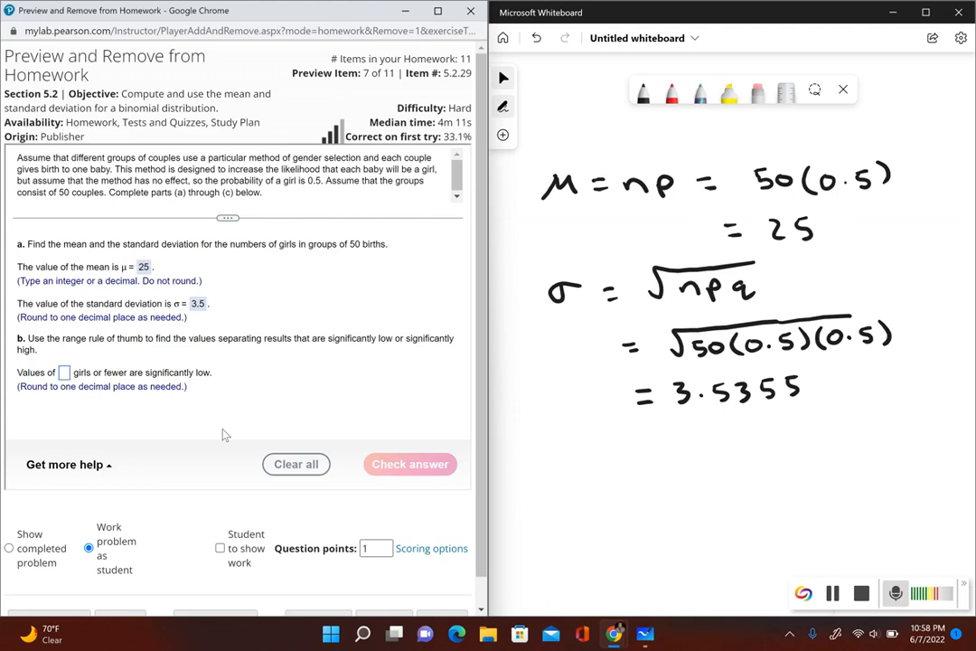
{"action": "mouse_move", "coordinate": [573, 424]}
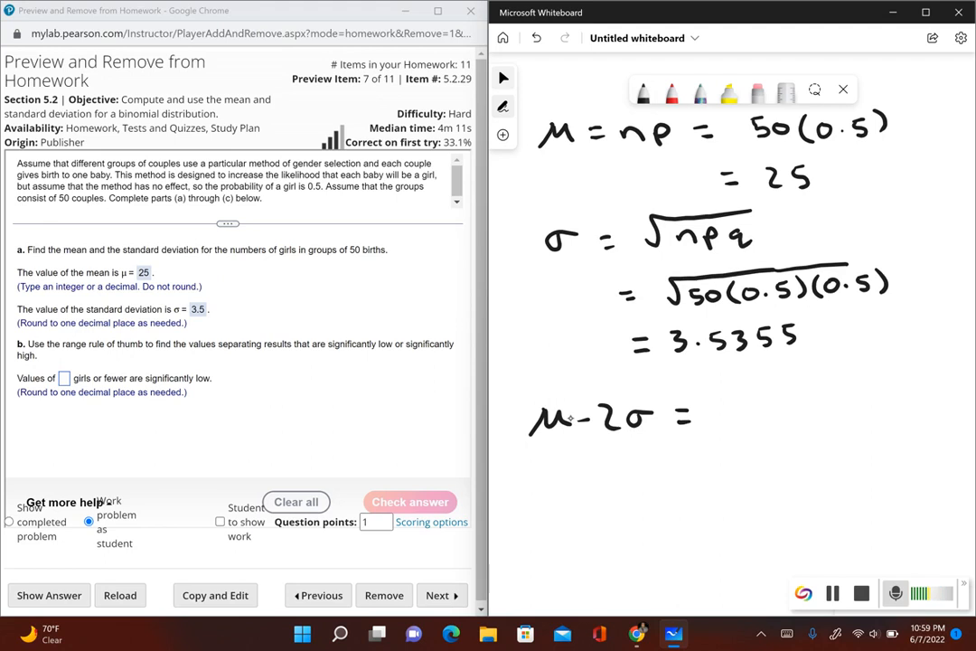
Work out μ − 2σ = 25 − 7 = 18 and μ + 2σ = 25 + 7 = 32.
{"action": "left_click_drag", "start_coordinate": [714, 416], "coordinate": [786, 416]}
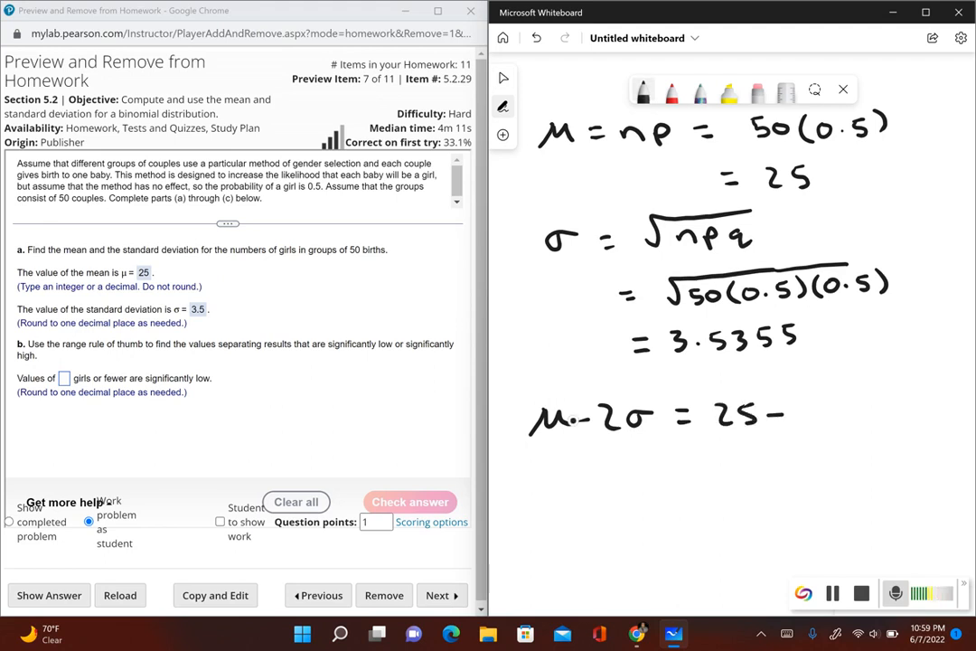
{"action": "left_click_drag", "start_coordinate": [795, 416], "coordinate": [885, 415]}
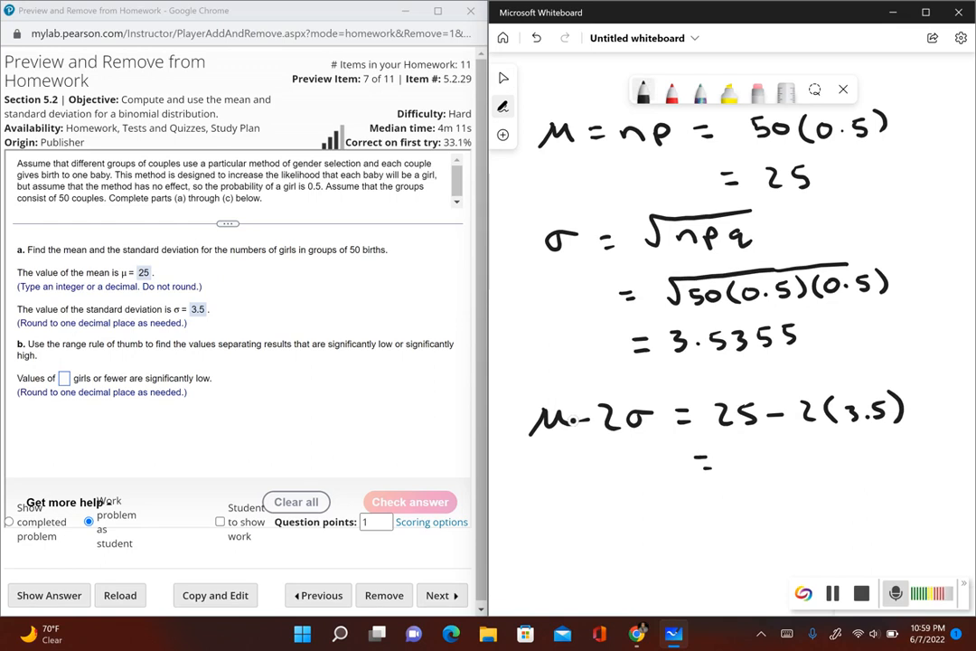
{"action": "left_click_drag", "start_coordinate": [714, 466], "coordinate": [831, 465]}
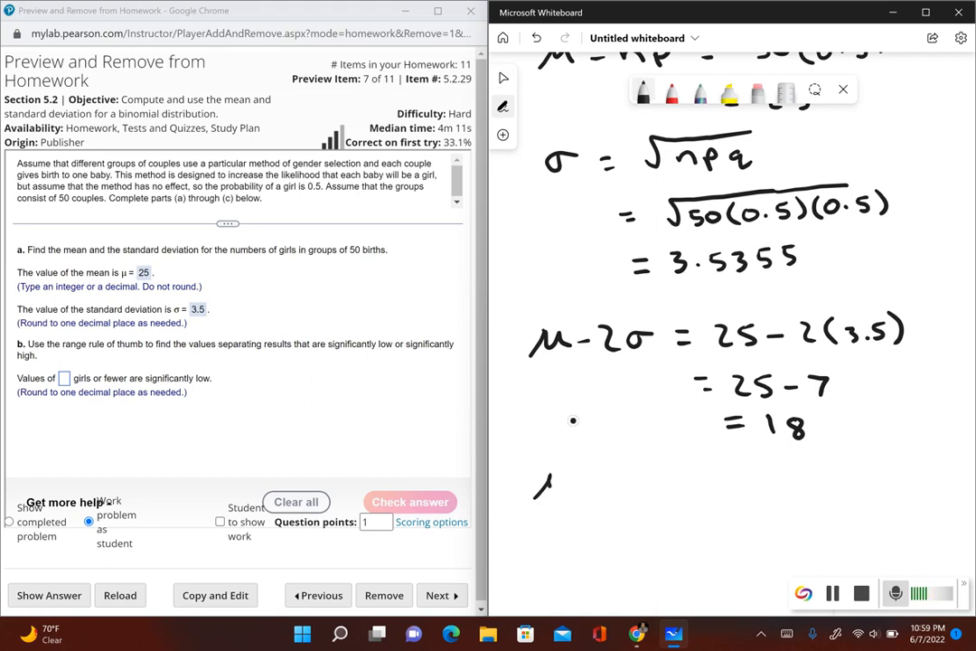
{"action": "left_click_drag", "start_coordinate": [542, 483], "coordinate": [632, 484]}
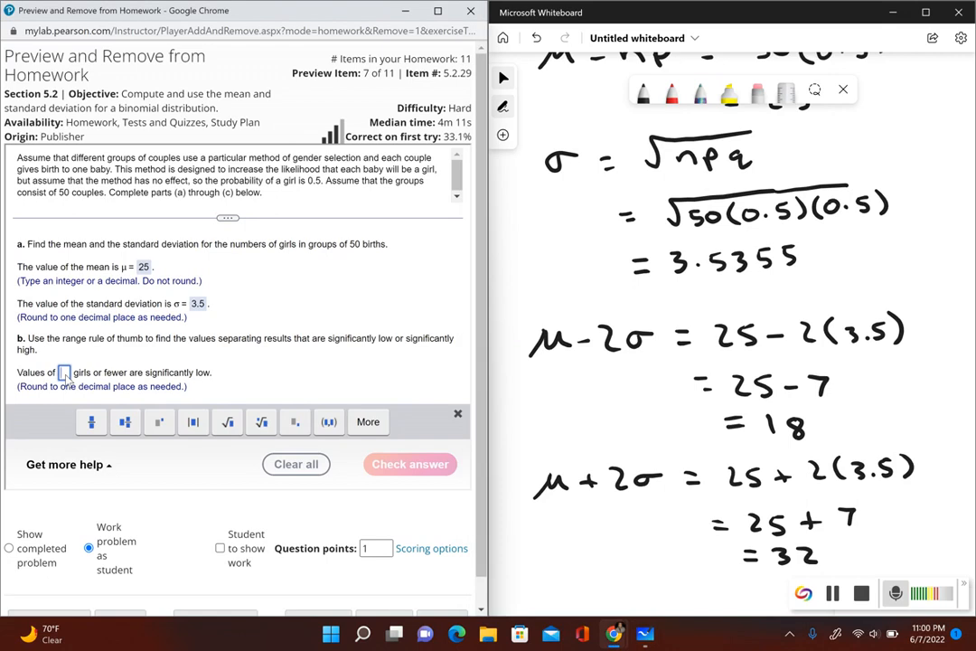
Enter 18 as significantly low and 32 as significantly high, and check the answers.
{"action": "type", "text": "18"}
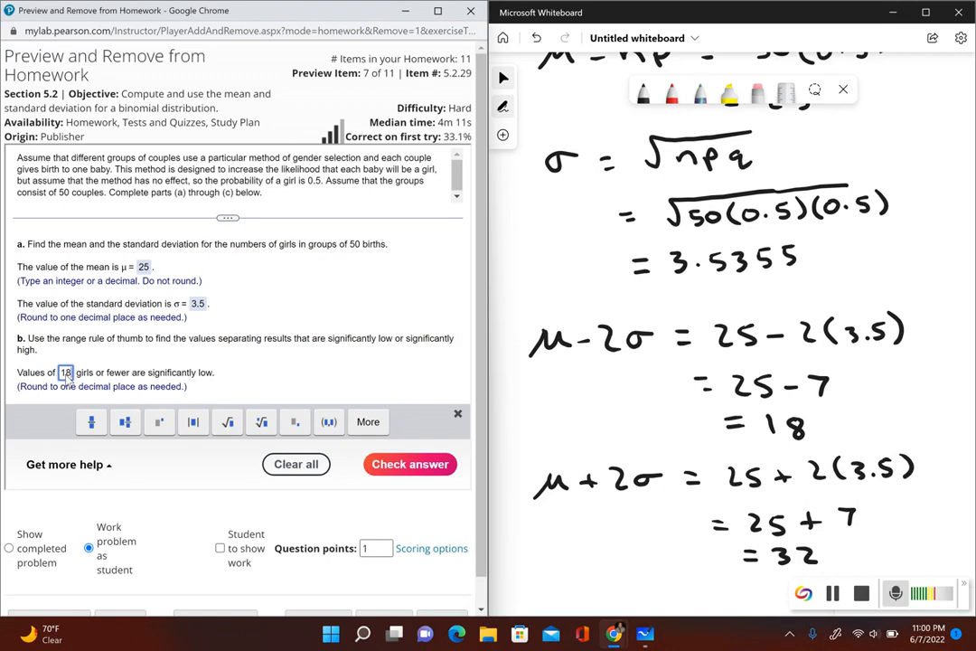
{"action": "left_click", "coordinate": [458, 413]}
{"action": "type", "text": "32"}
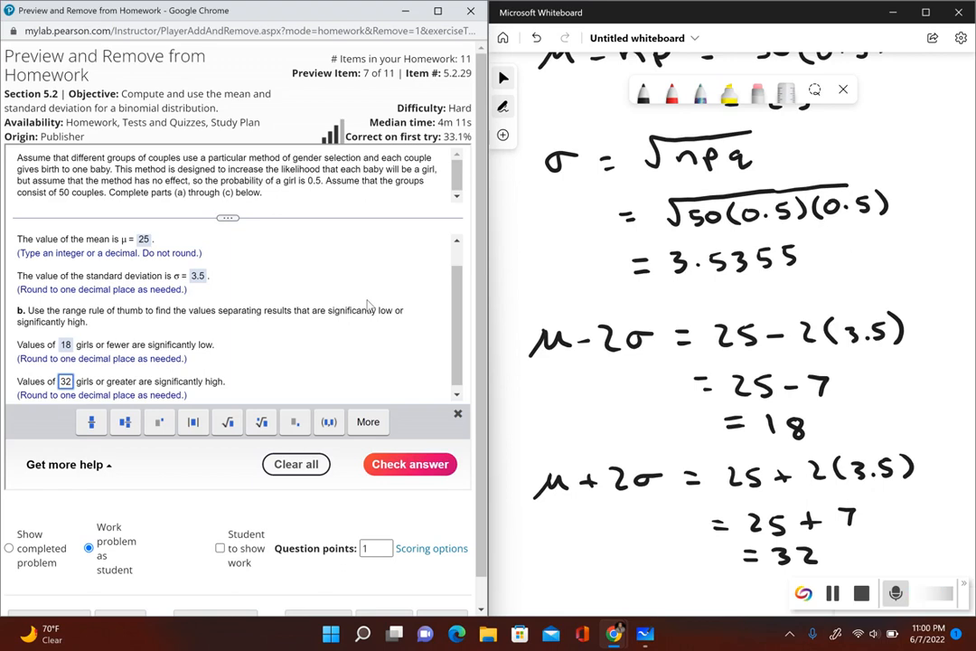
{"action": "left_click", "coordinate": [409, 464]}
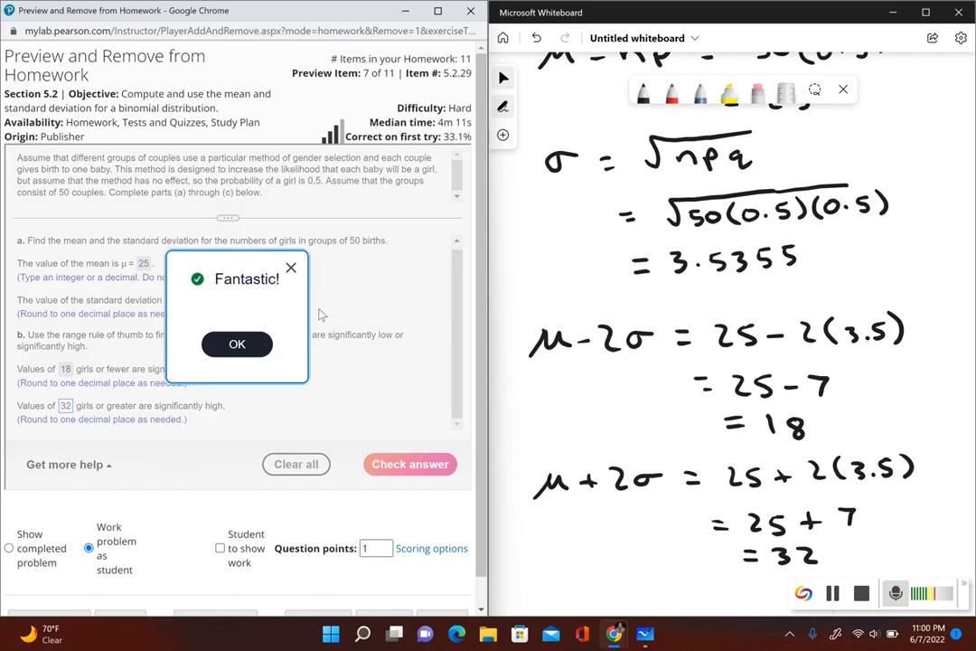